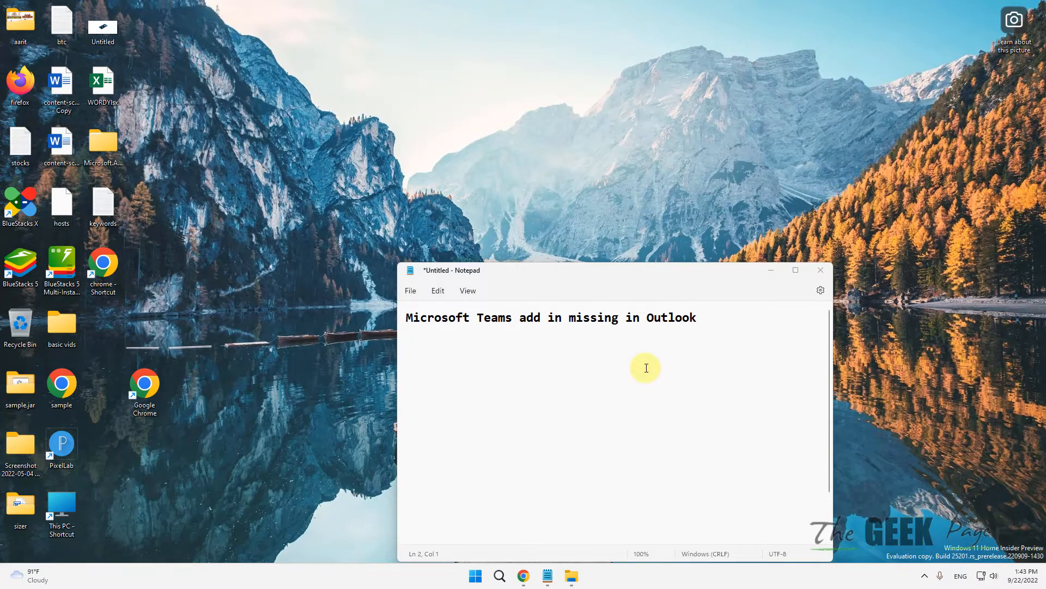
Minimize the Notepad note 'Microsoft Teams add in missing in Outlook' to show the desktop.
{"action": "left_click", "coordinate": [718, 323]}
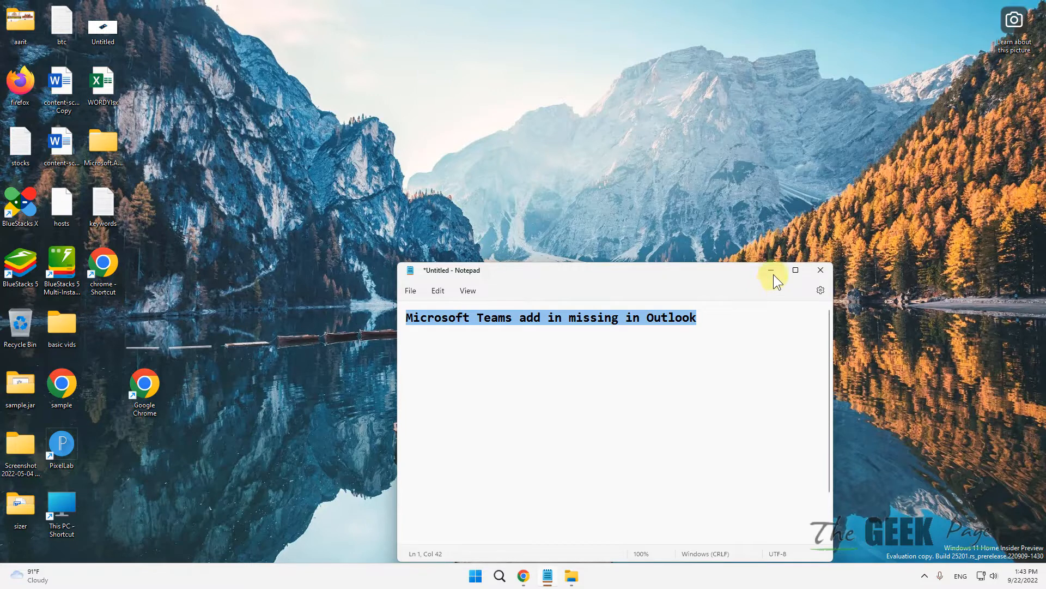
{"action": "mouse_move", "coordinate": [770, 269]}
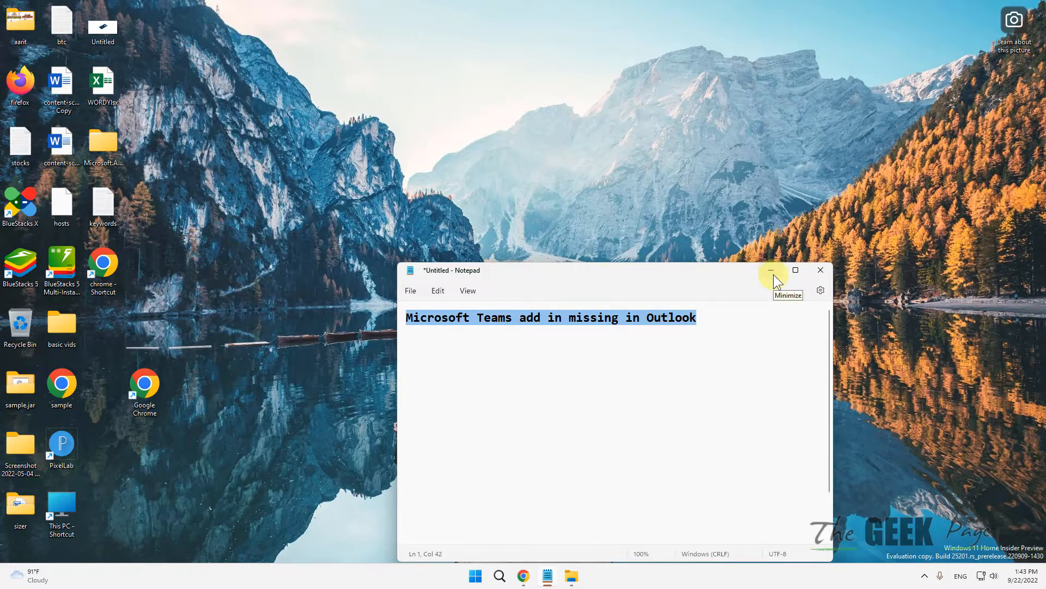
{"action": "left_click", "coordinate": [771, 270]}
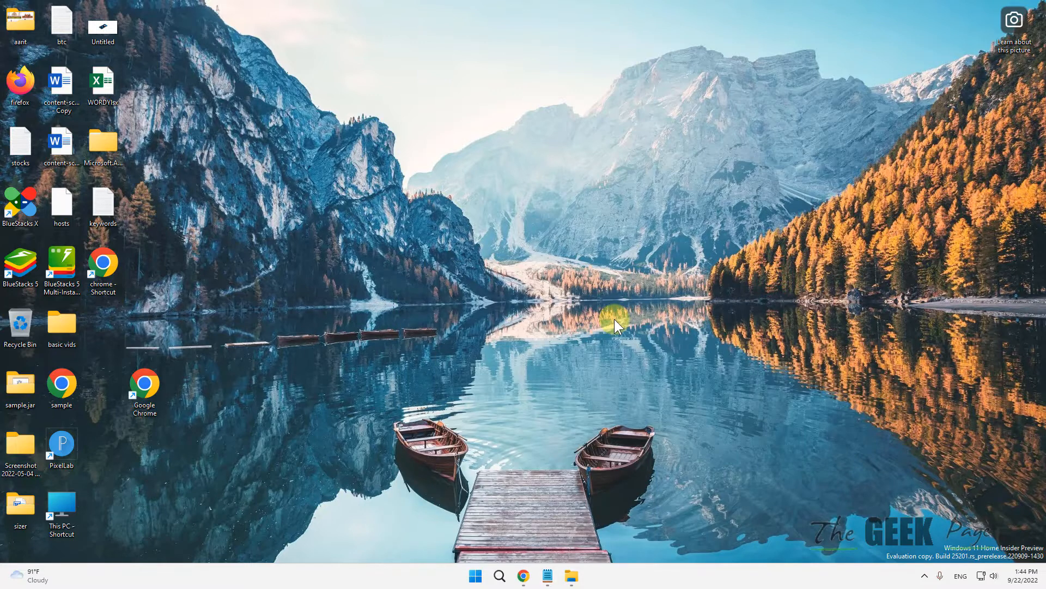
In File Explorer Options, enable 'Show hidden files, folders, and drives' and confirm with OK.
{"action": "type", "text": "firefox"}
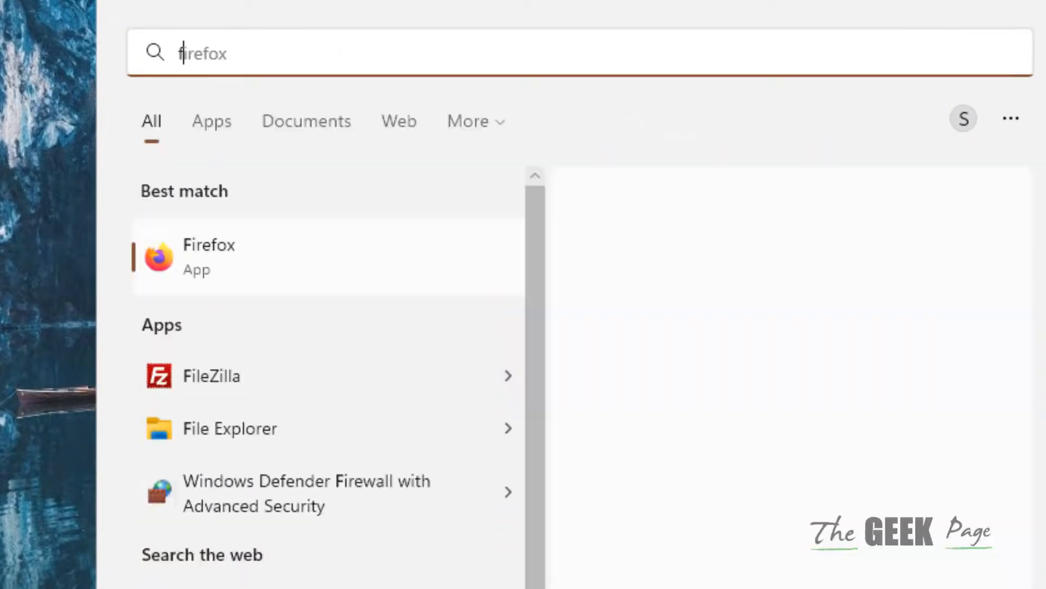
{"action": "type", "text": "file explorer"}
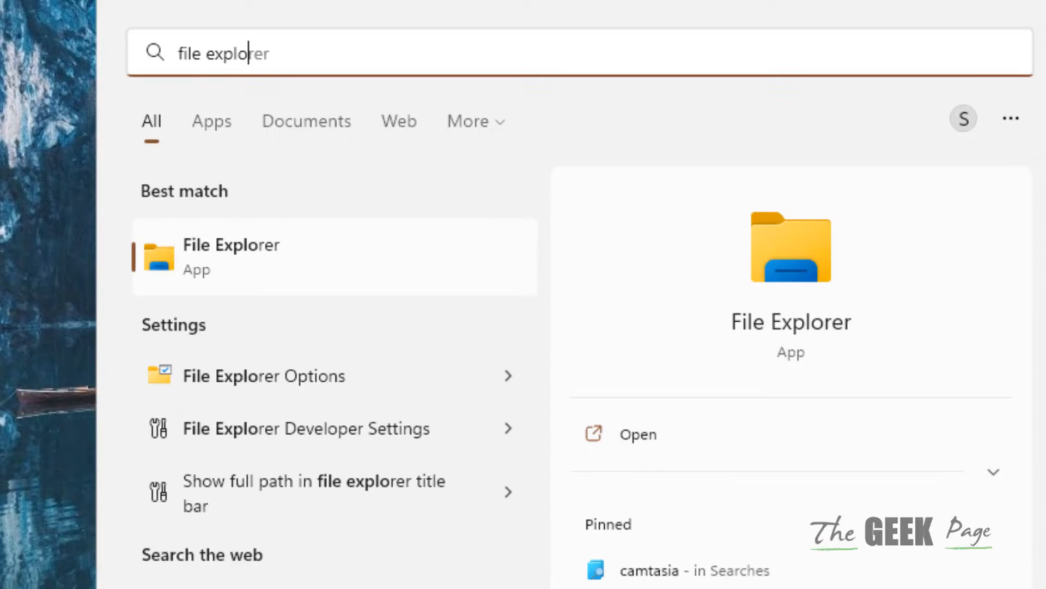
{"action": "type", "text": "options"}
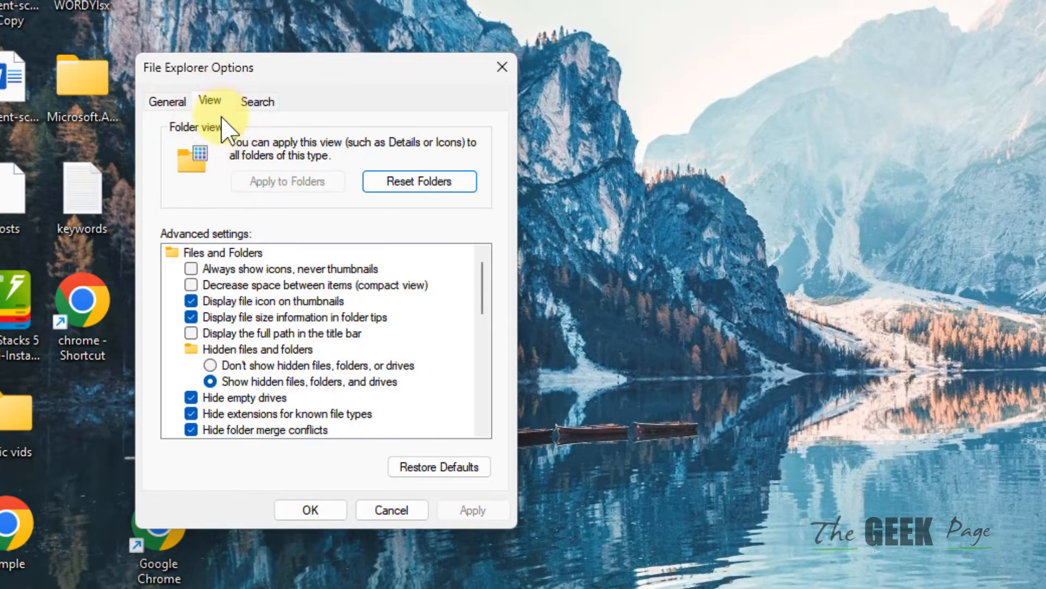
{"action": "mouse_move", "coordinate": [367, 390]}
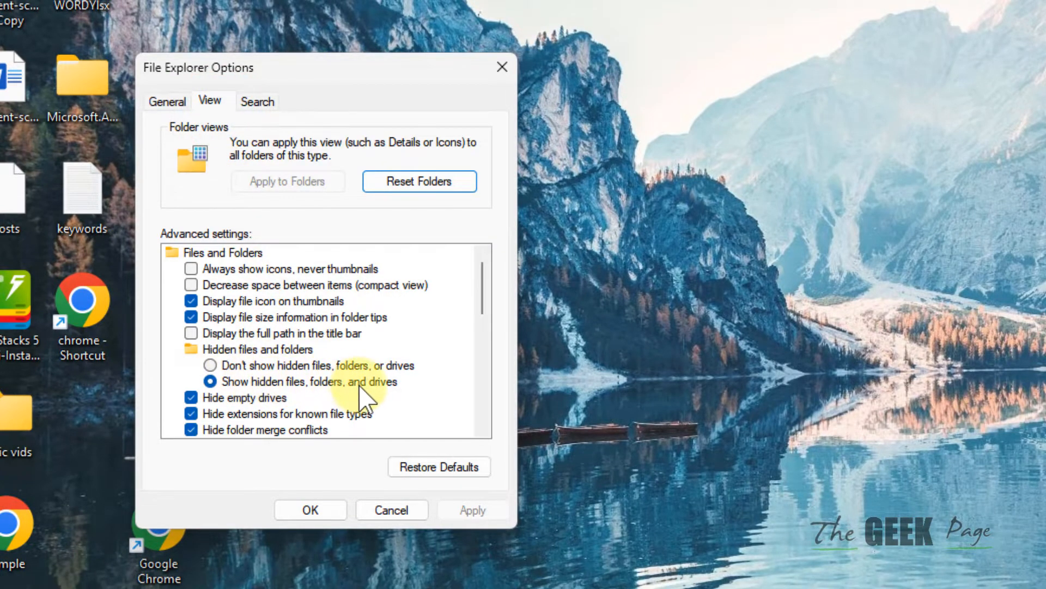
{"action": "left_click", "coordinate": [210, 381]}
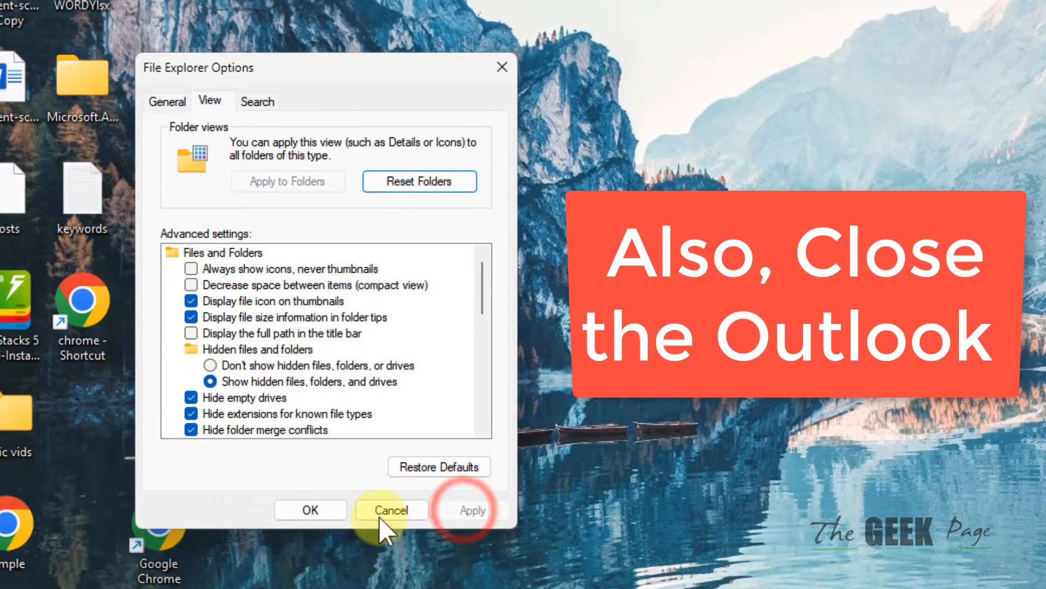
{"action": "left_click", "coordinate": [390, 511]}
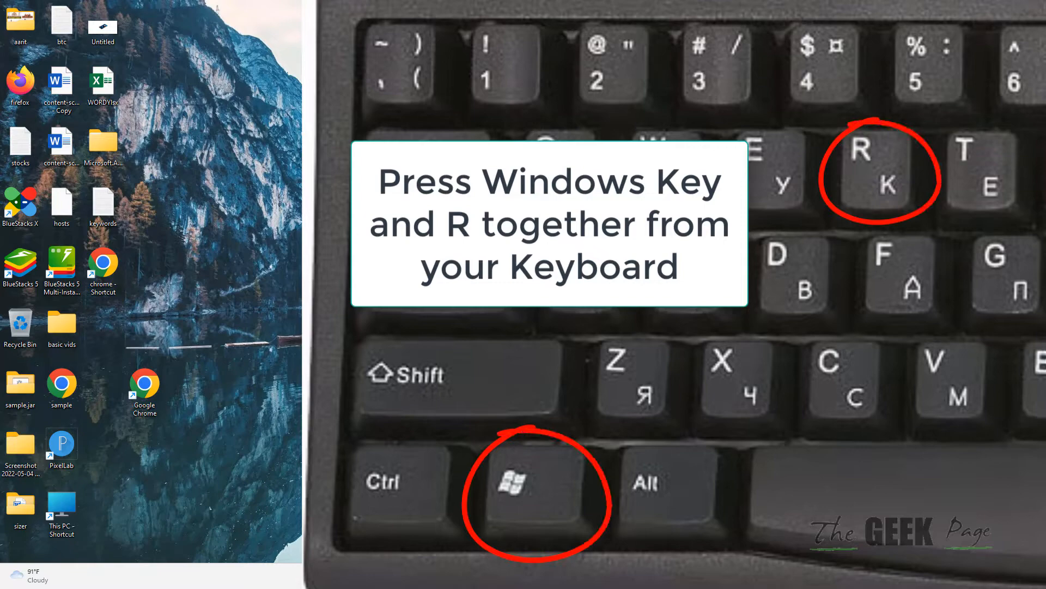
Run 'appdata' from the Win+R dialog to open the AppData folder.
{"action": "key", "text": "win+r"}
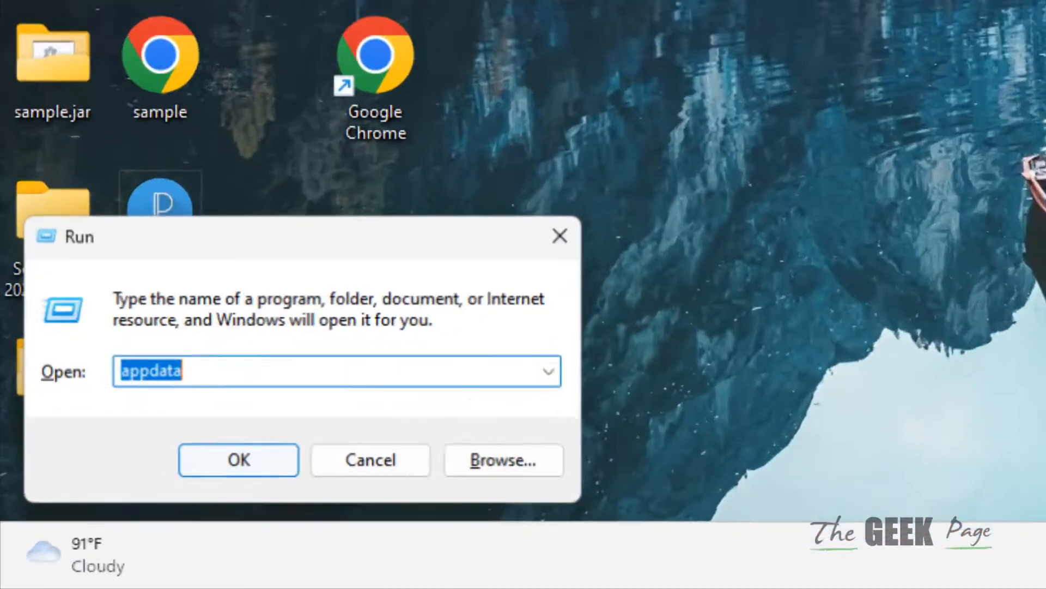
{"action": "type", "text": "app"}
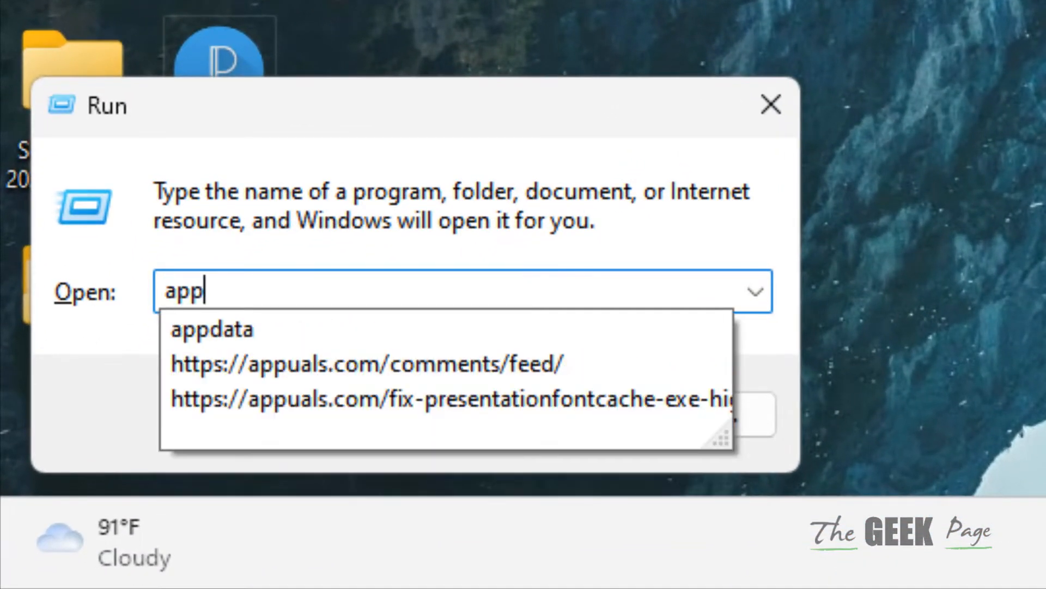
{"action": "left_click", "coordinate": [210, 329]}
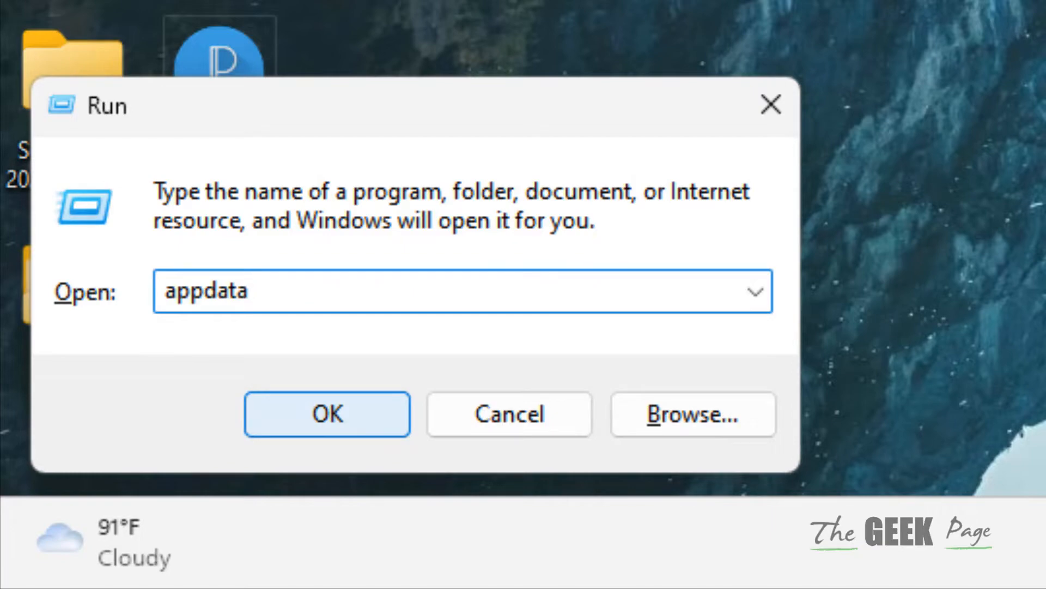
{"action": "left_click", "coordinate": [326, 414]}
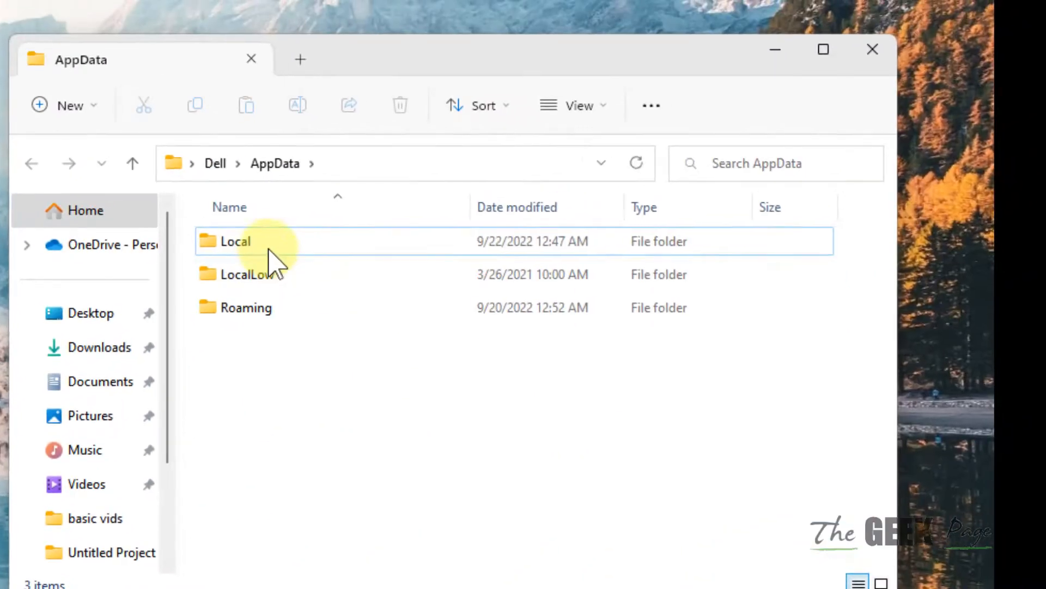
Navigate through Local and Microsoft into the TeamsMeetingAddin folder.
{"action": "double_click", "coordinate": [234, 241]}
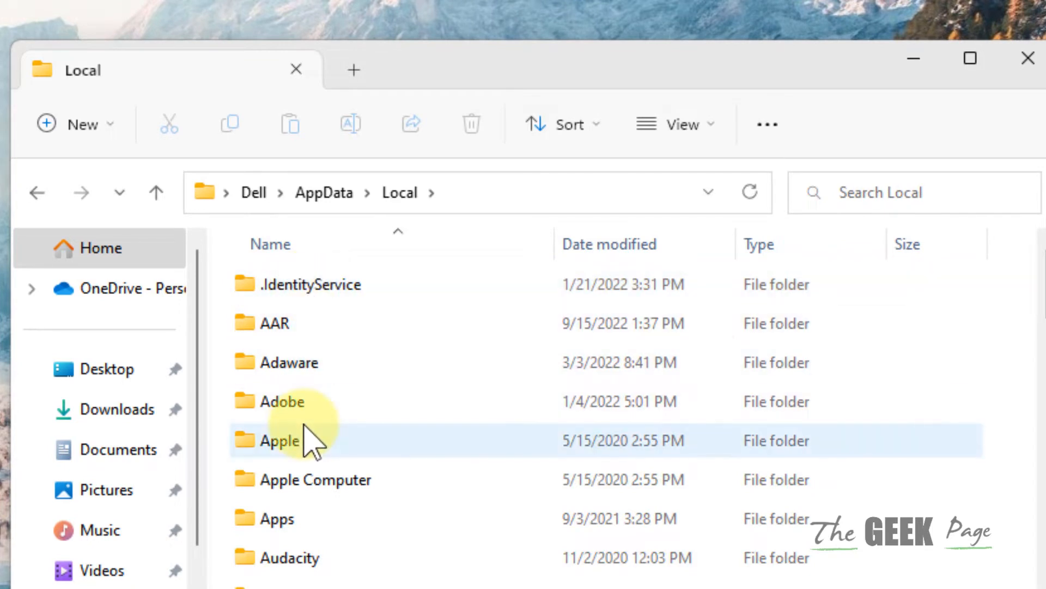
{"action": "scroll", "scroll_direction": "down", "scroll_amount": 3}
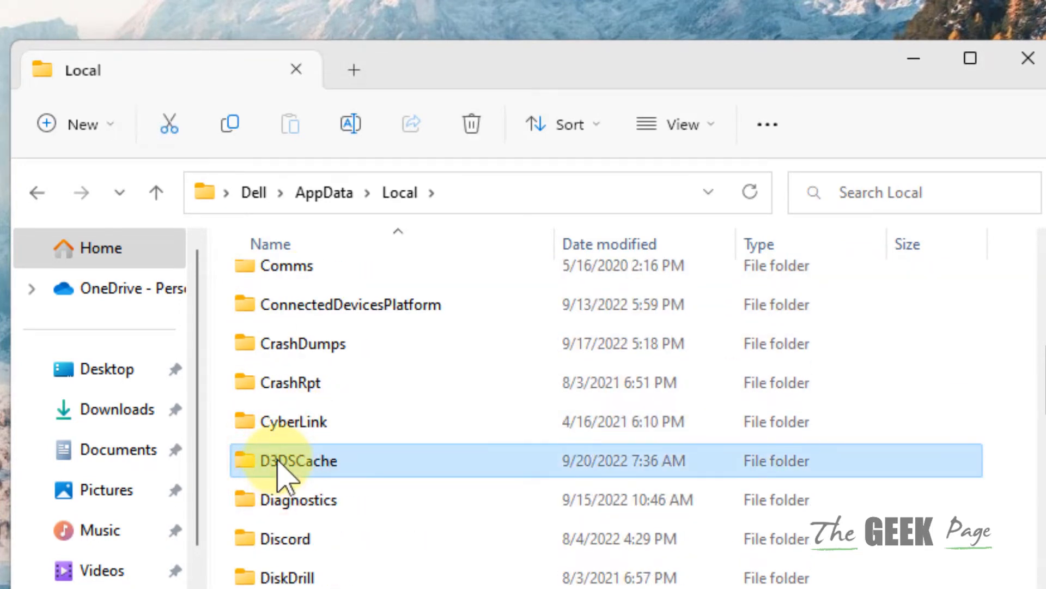
{"action": "scroll", "scroll_direction": "down", "scroll_amount": 3}
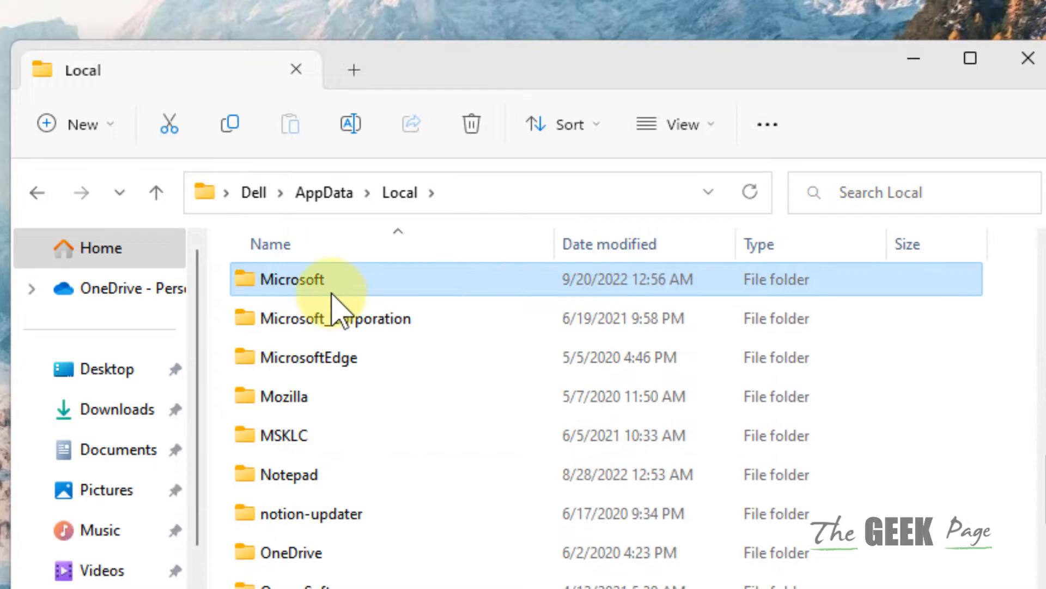
{"action": "double_click", "coordinate": [292, 279]}
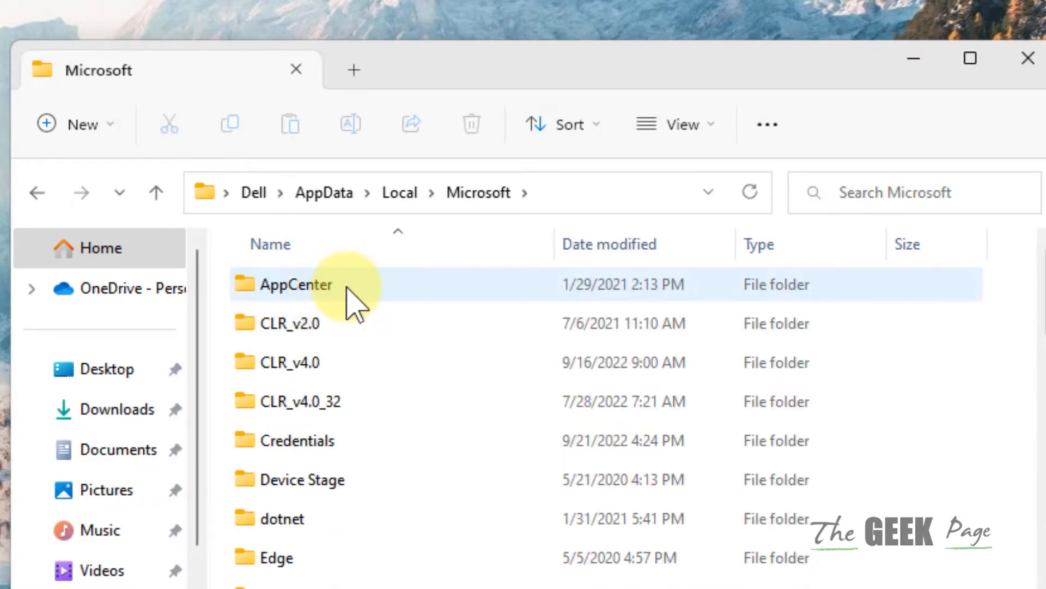
{"action": "scroll", "scroll_direction": "down", "scroll_amount": 3}
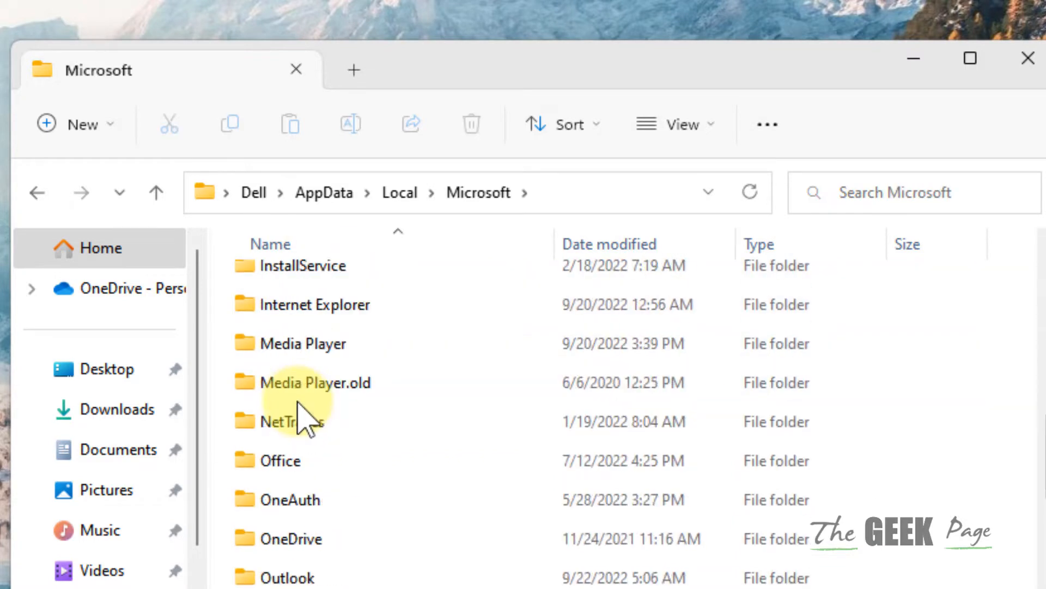
{"action": "scroll", "scroll_direction": "down", "scroll_amount": 3}
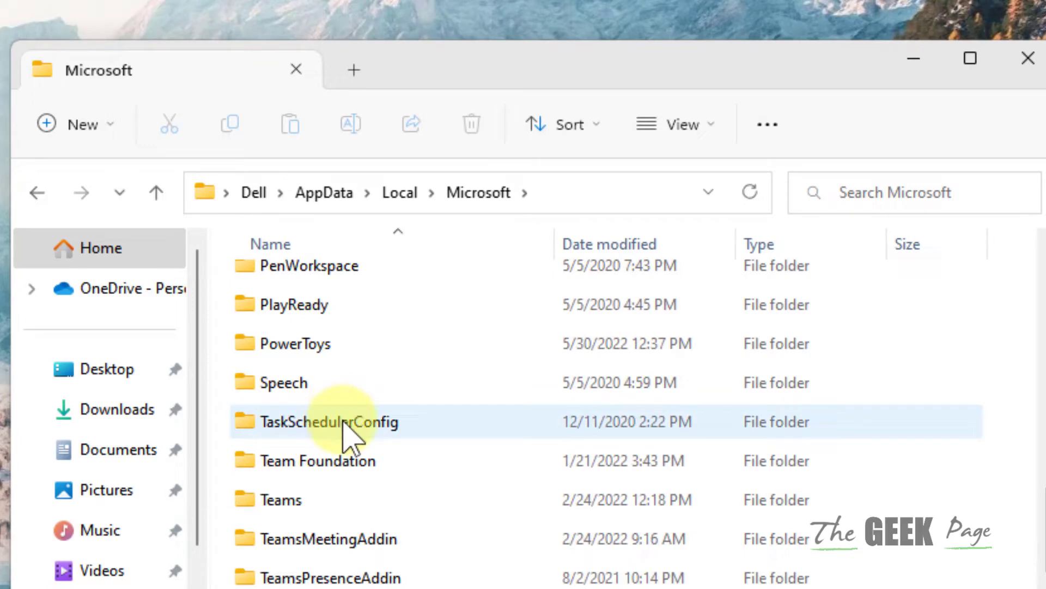
{"action": "left_click", "coordinate": [339, 366]}
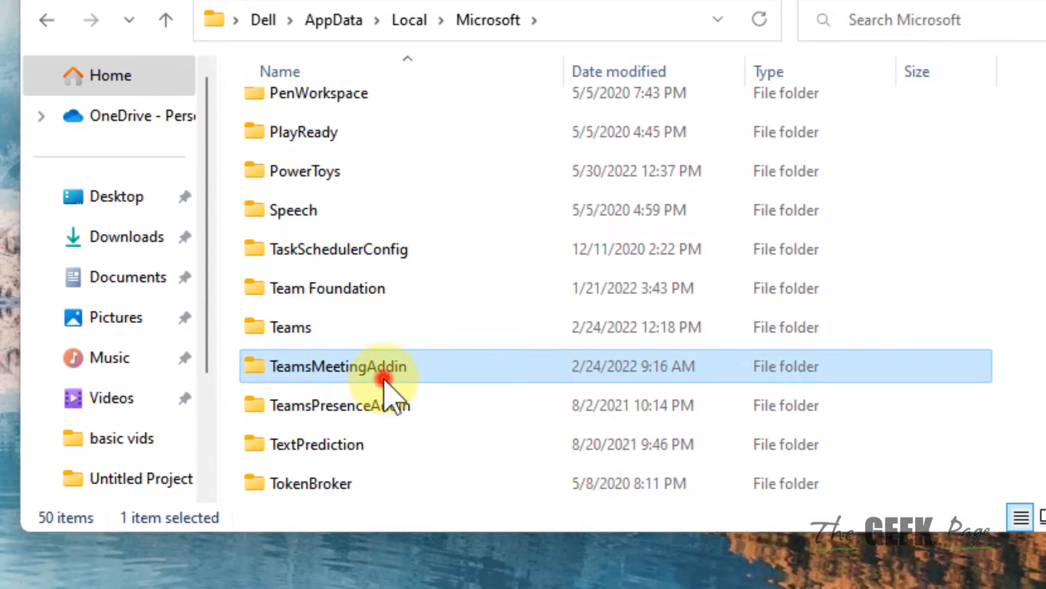
{"action": "double_click", "coordinate": [339, 367]}
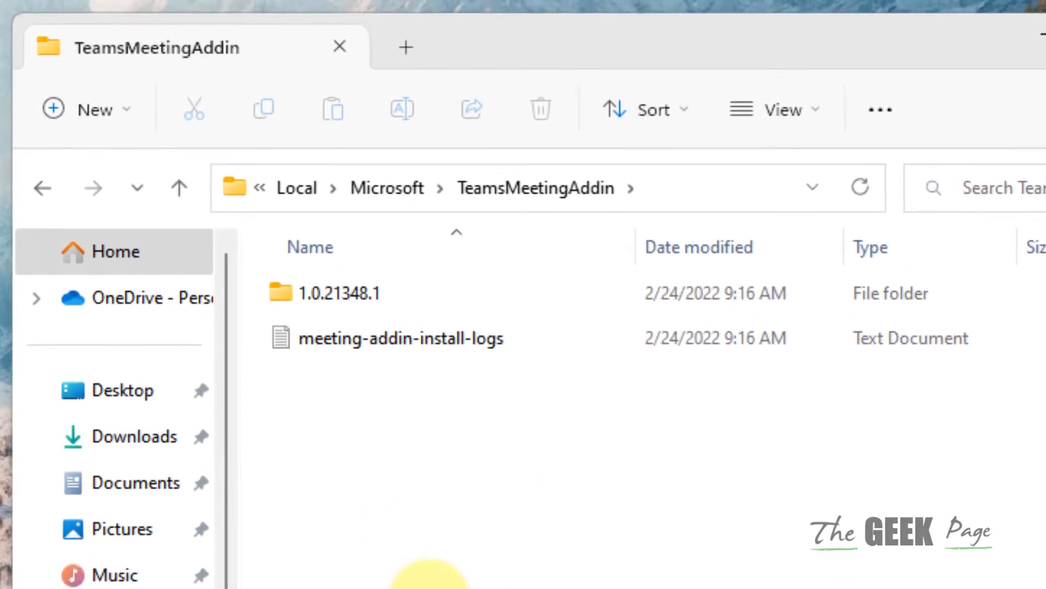
Enter version folder 1.0.21348.1 then x64 and select Microsoft.Teams.AddinLoader.dll.
{"action": "left_click", "coordinate": [340, 292]}
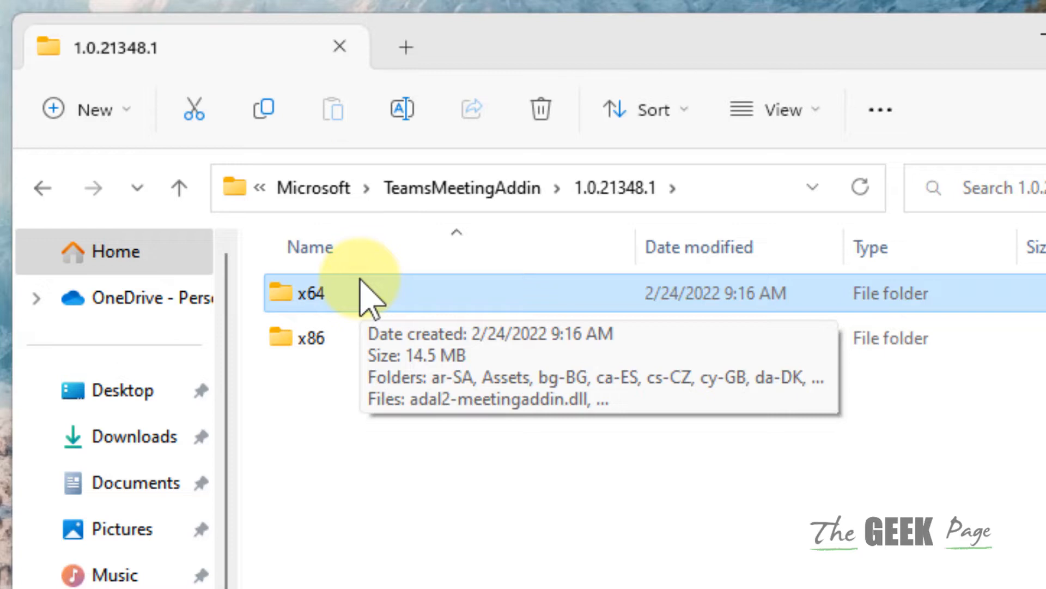
{"action": "double_click", "coordinate": [308, 292]}
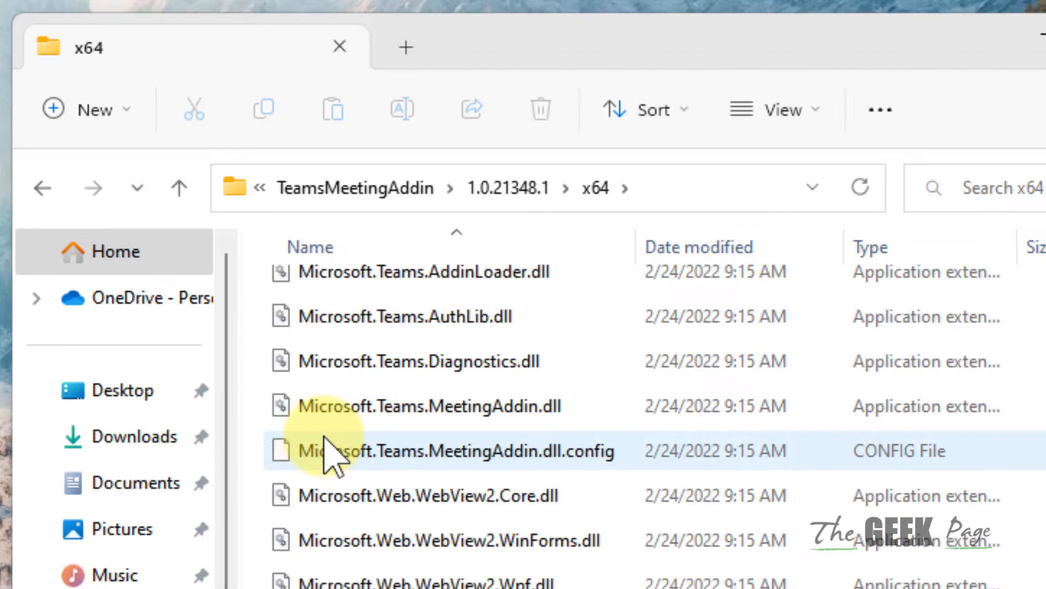
{"action": "left_click", "coordinate": [417, 361]}
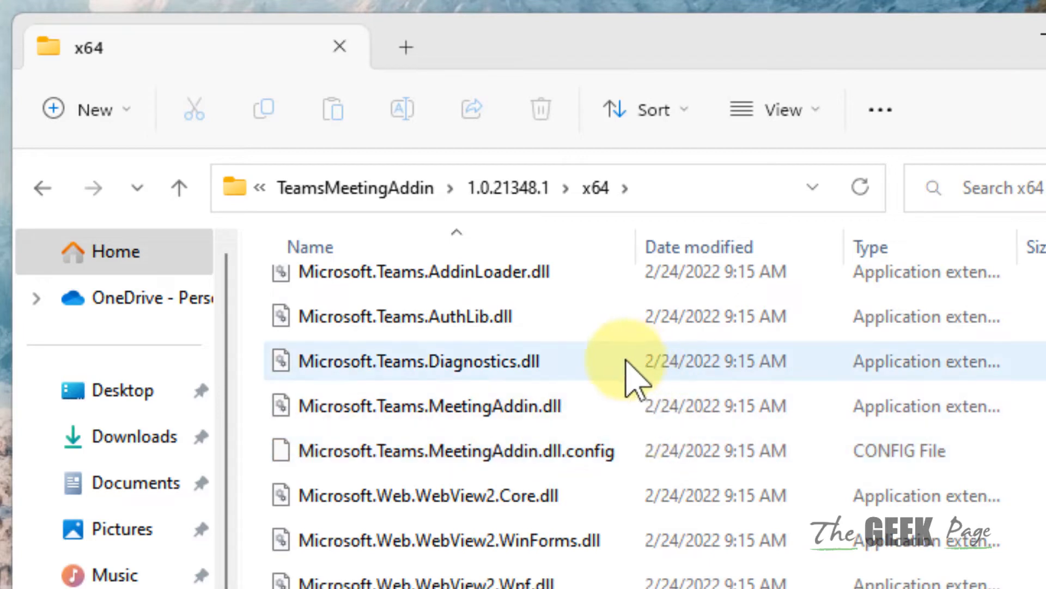
{"action": "scroll", "scroll_direction": "up", "scroll_amount": 3}
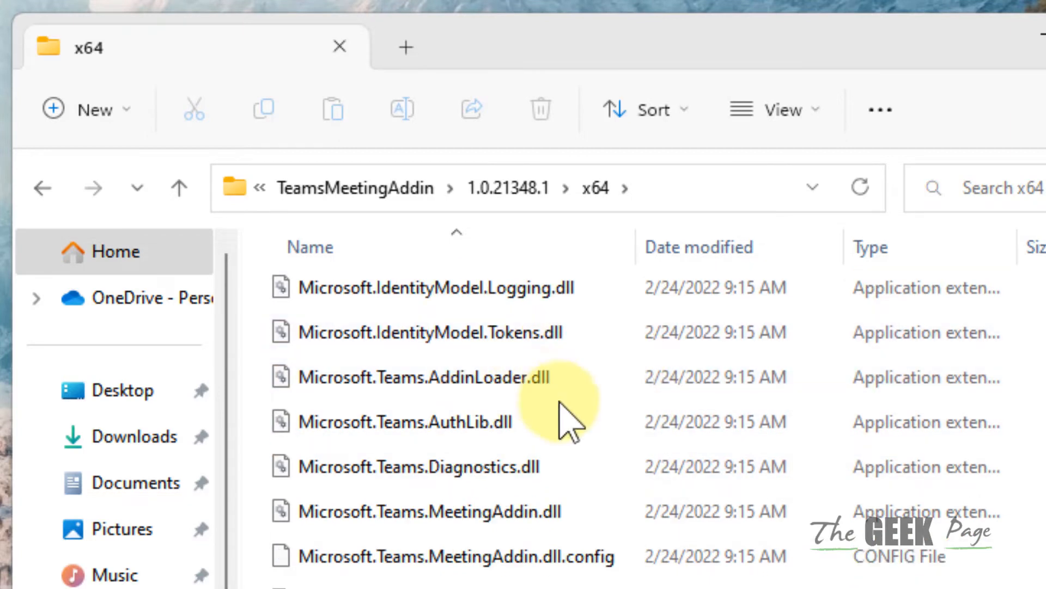
{"action": "left_click", "coordinate": [421, 377]}
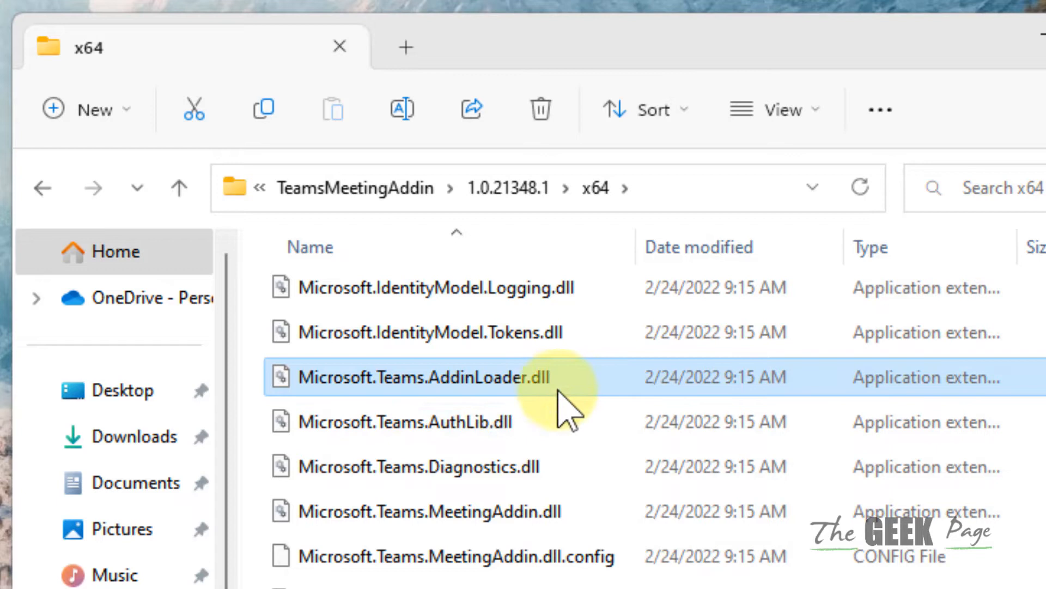
{"action": "mouse_move", "coordinate": [547, 394]}
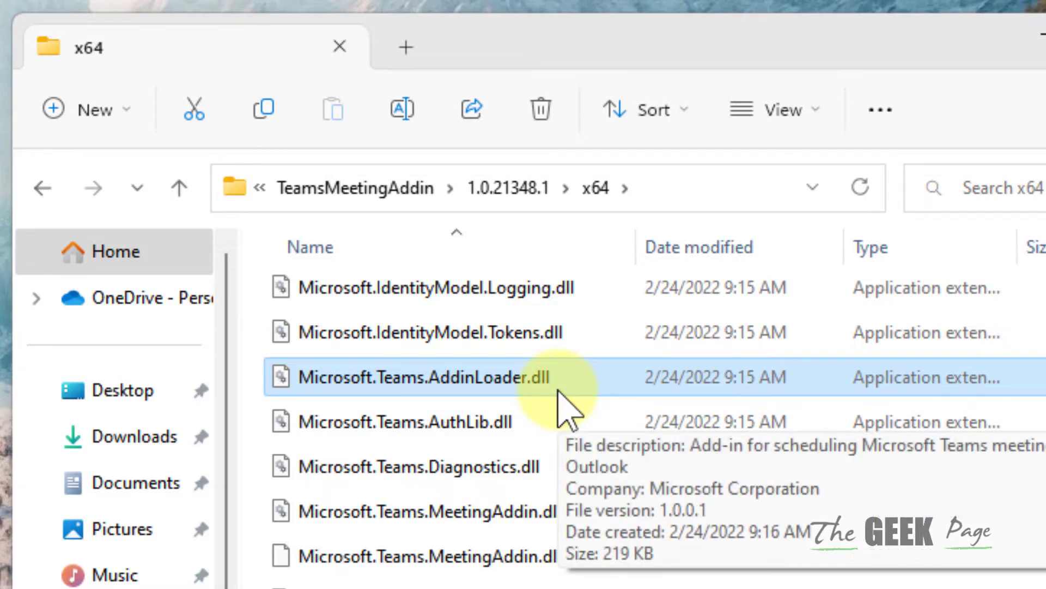
{"action": "mouse_move", "coordinate": [623, 287]}
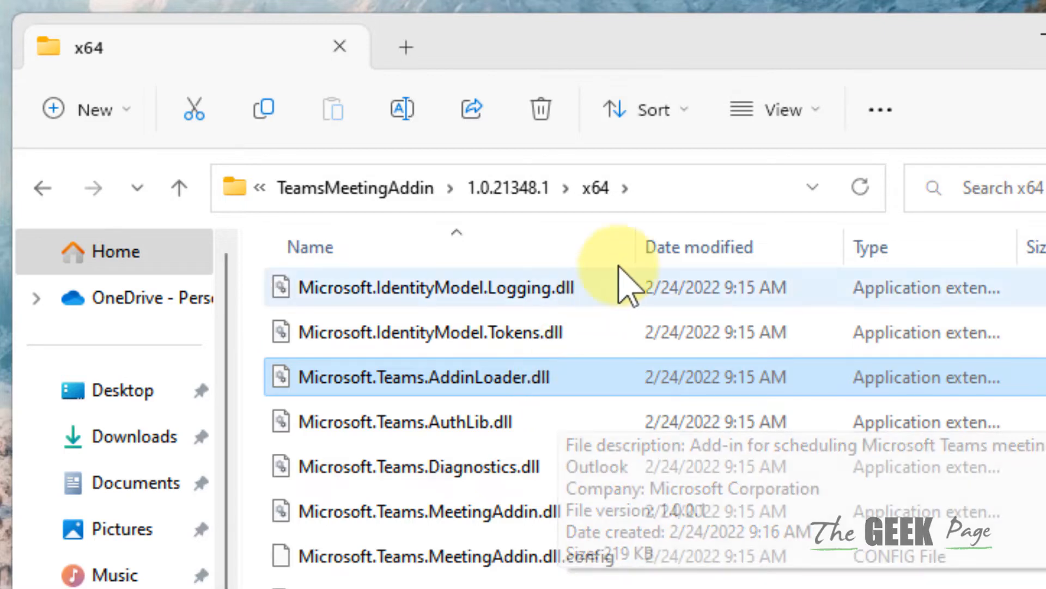
{"action": "mouse_move", "coordinate": [677, 194]}
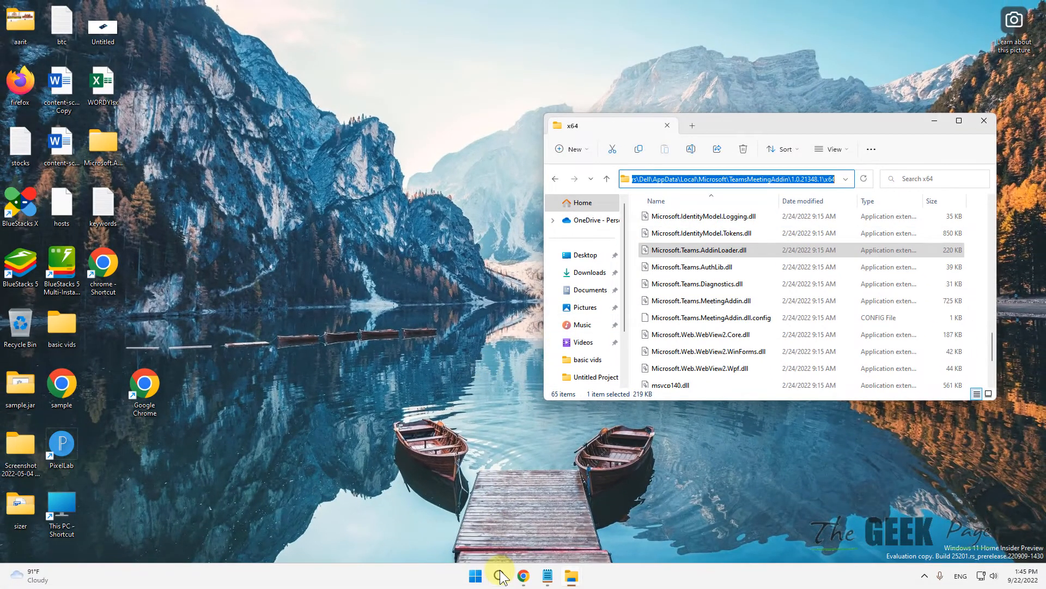
Search 'command' and launch Command Prompt as administrator.
{"action": "left_click", "coordinate": [500, 576]}
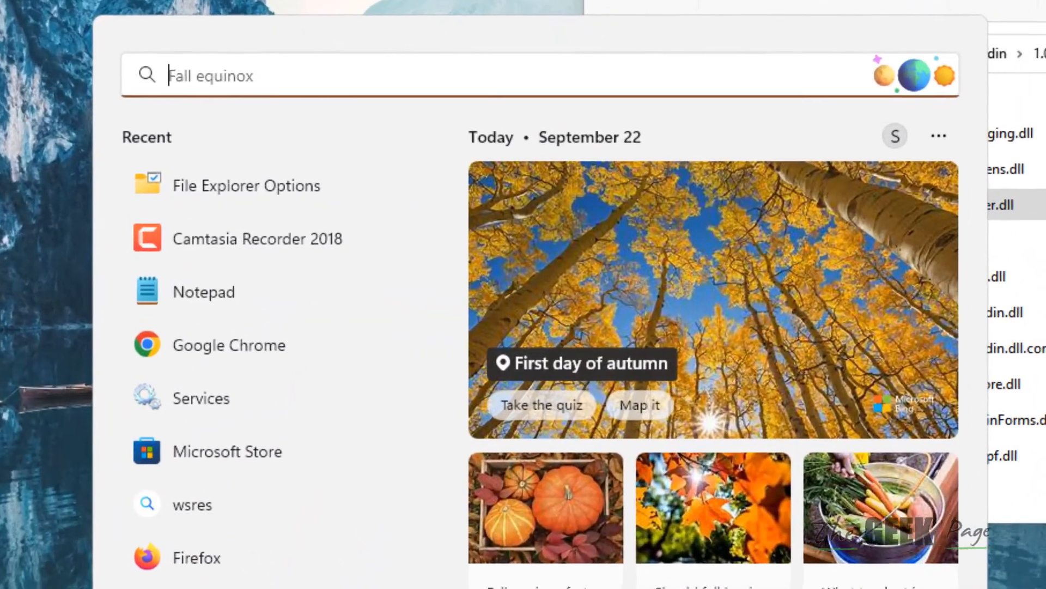
{"action": "type", "text": "command prompt"}
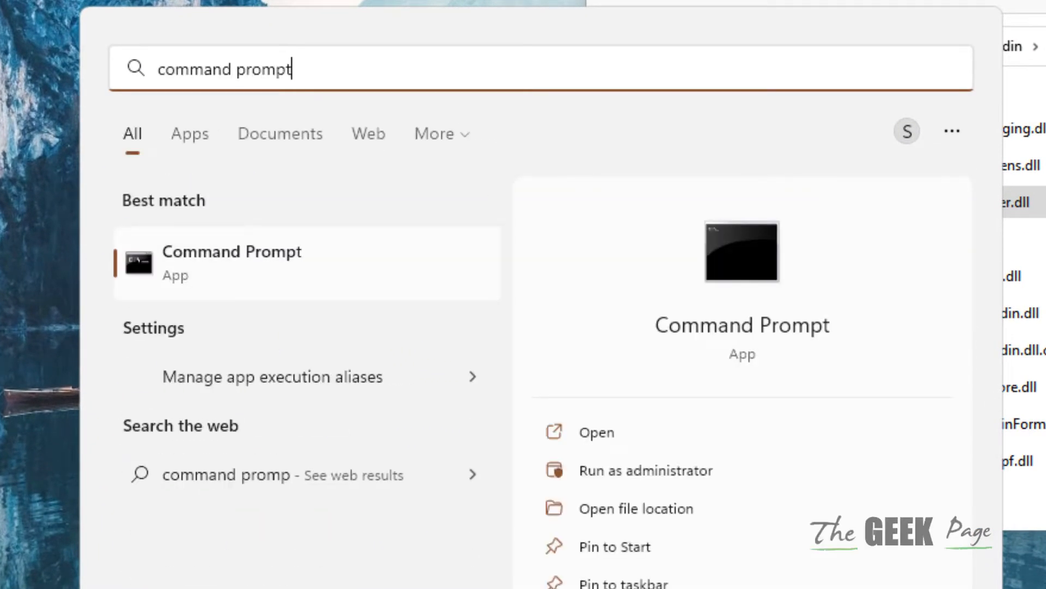
{"action": "right_click", "coordinate": [231, 260]}
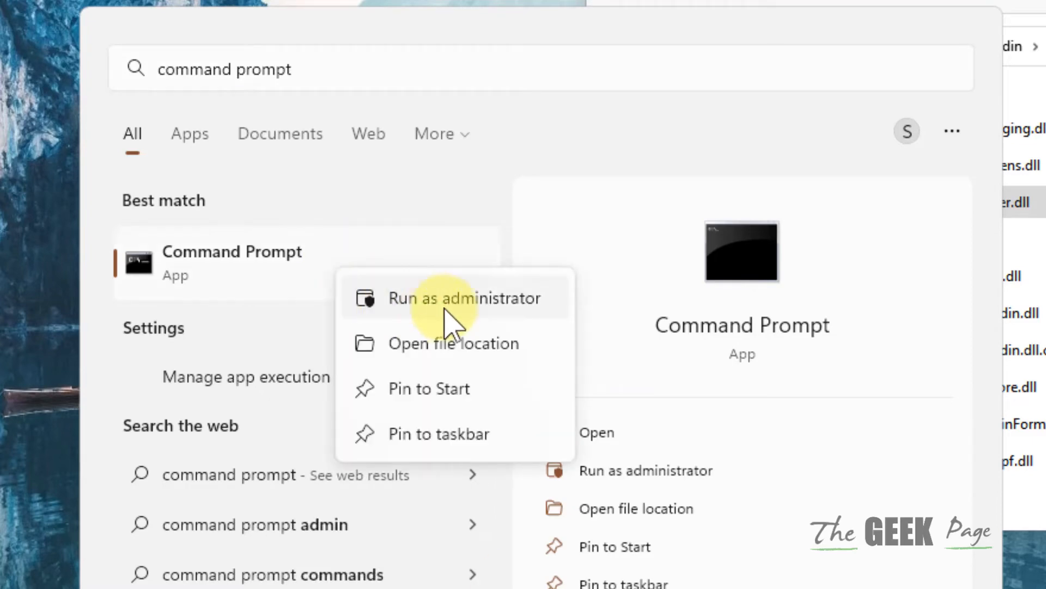
{"action": "left_click", "coordinate": [465, 298]}
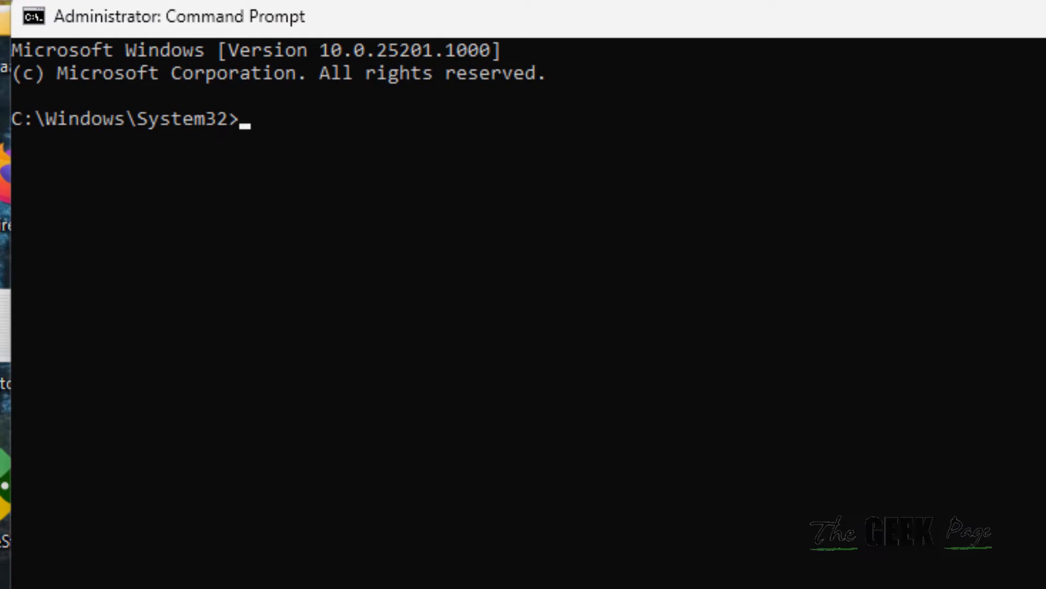
Change directory to the copied x64 path and prepare the regsvr32 Microsoft.Teams.AddinLoader.dll line.
{"action": "type", "text": "cd"}
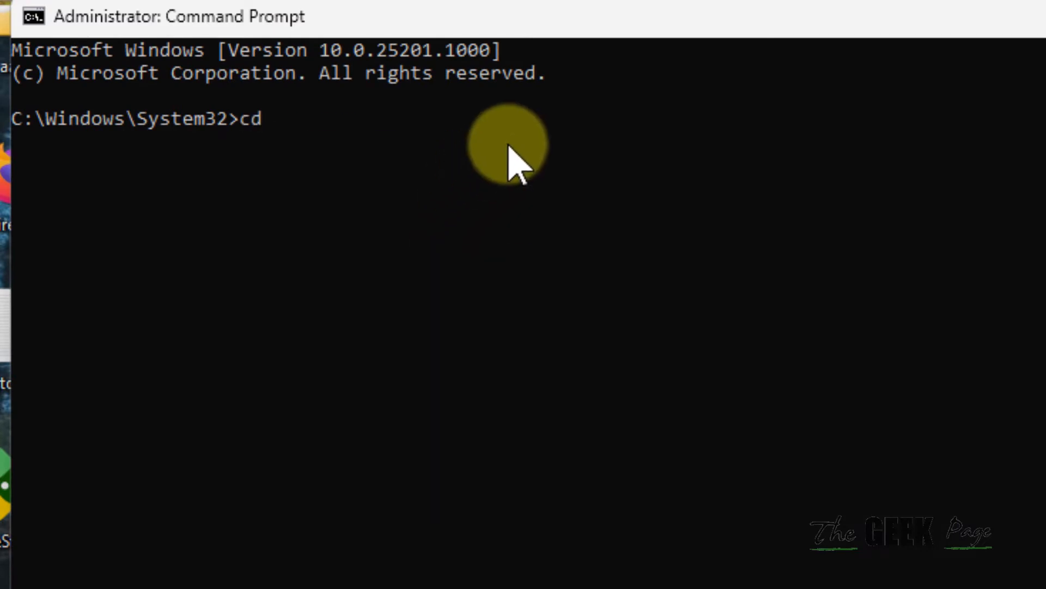
{"action": "key", "text": "Return"}
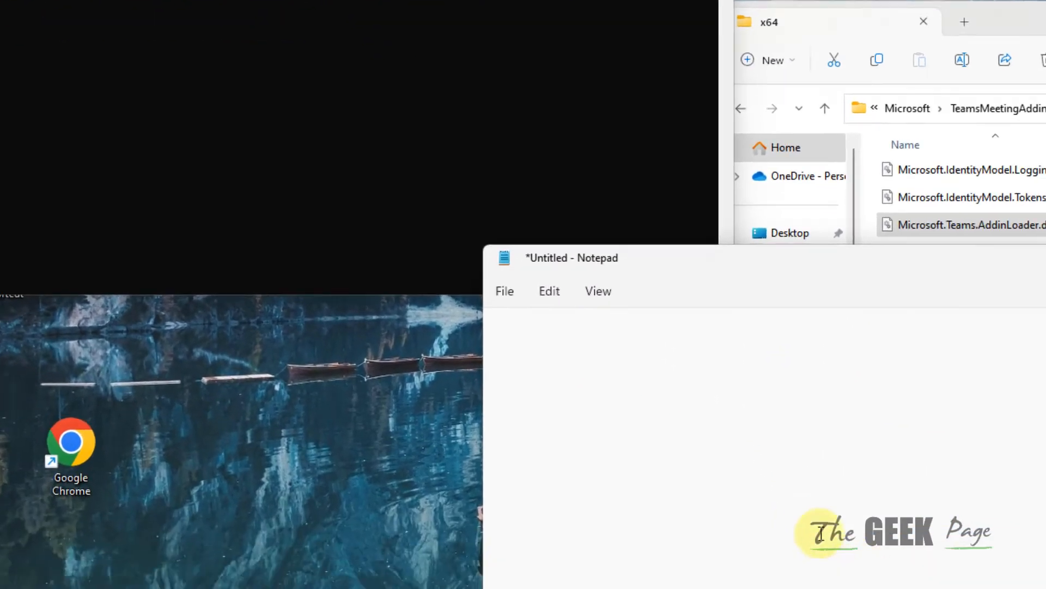
{"action": "type", "text": "regsvr32 Microsoft.Teams.AddinLoader.dll"}
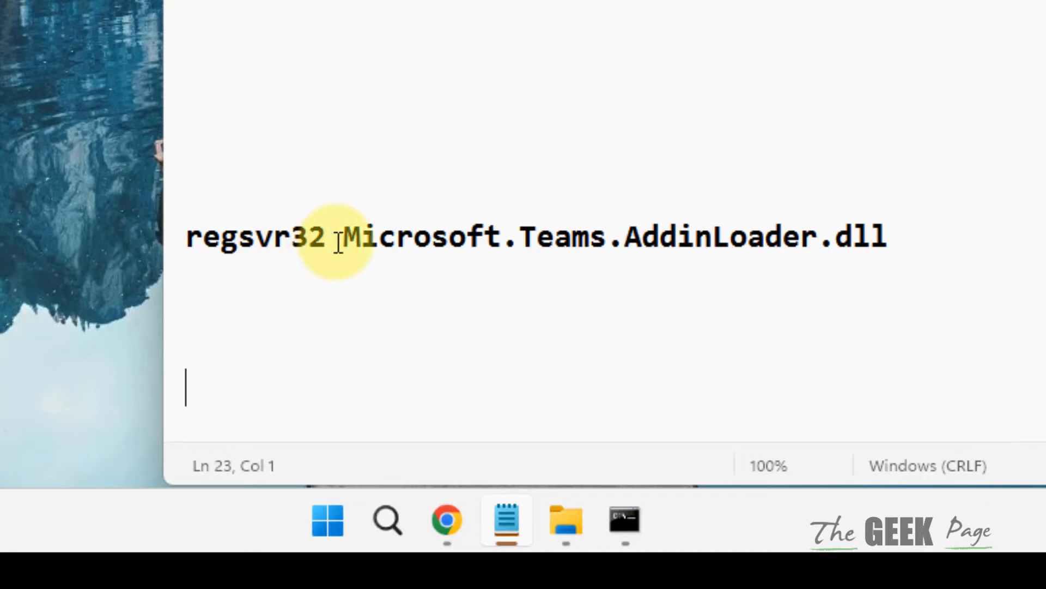
{"action": "left_click", "coordinate": [887, 236]}
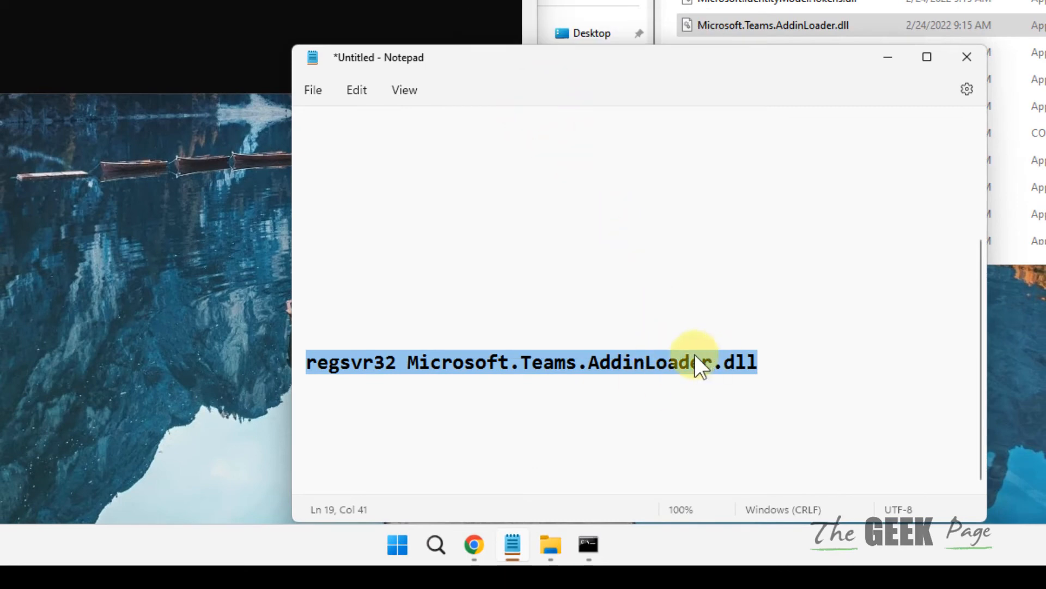
{"action": "left_click", "coordinate": [586, 545]}
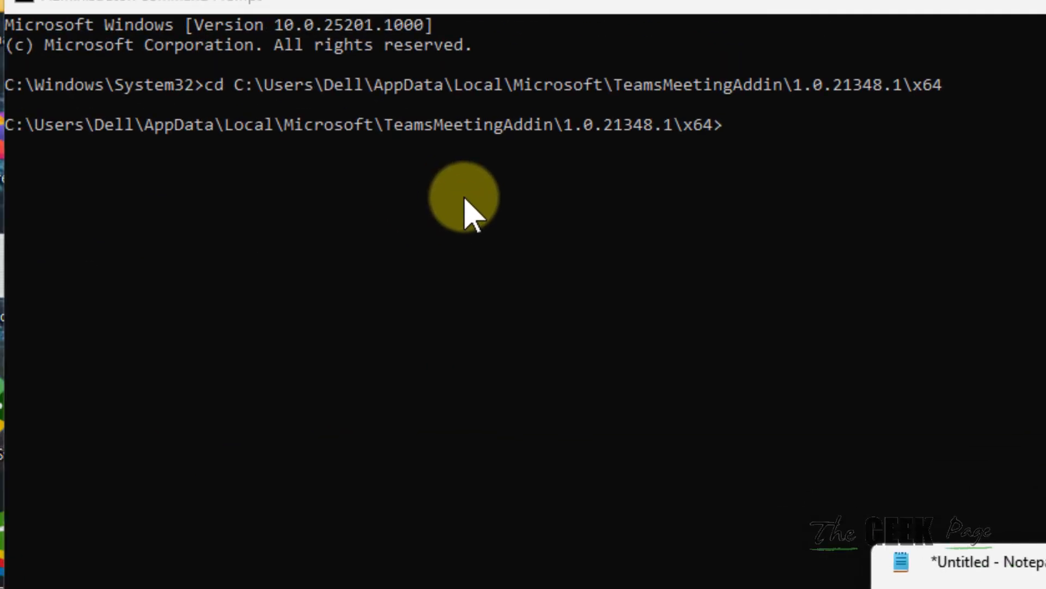
{"action": "mouse_move", "coordinate": [848, 140]}
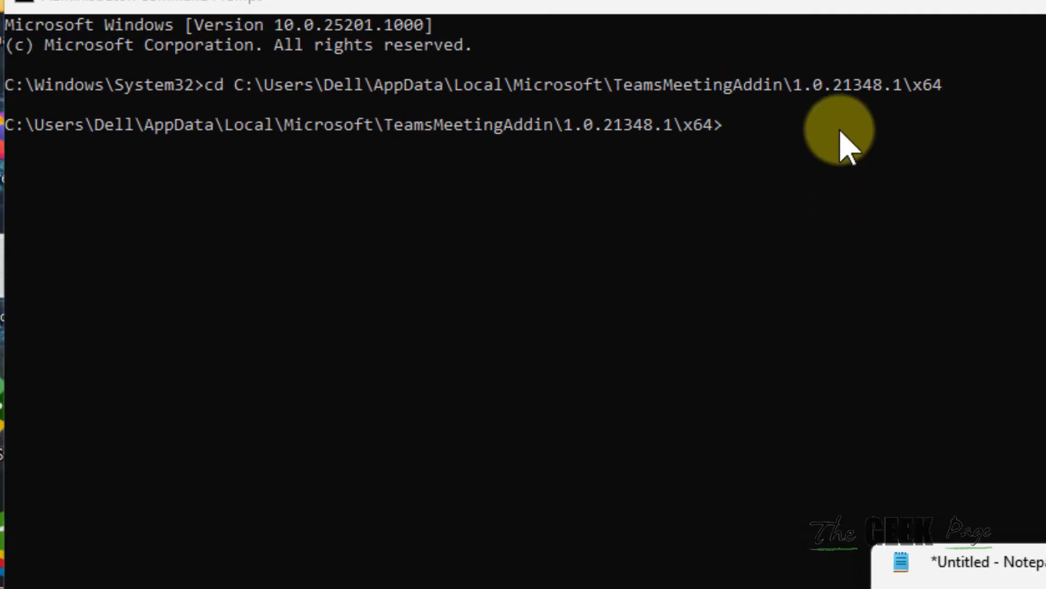
Run regsvr32 Microsoft.Teams.AddinLoader.dll and acknowledge the DllRegisterServer succeeded dialog.
{"action": "type", "text": "regsvr32 Microsoft.Teams.AddinLoader.dll"}
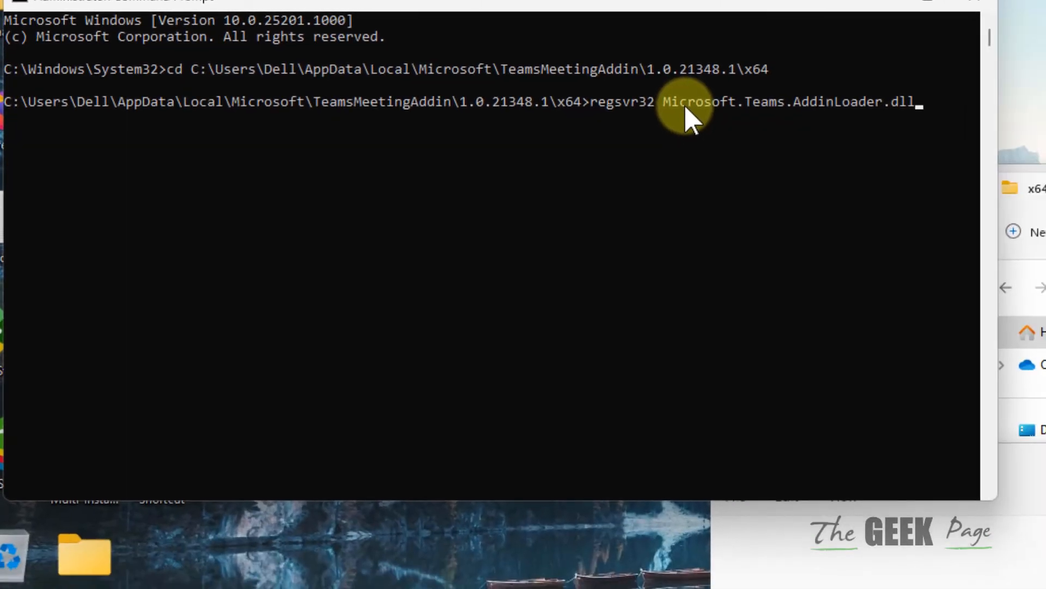
{"action": "key", "text": "Return"}
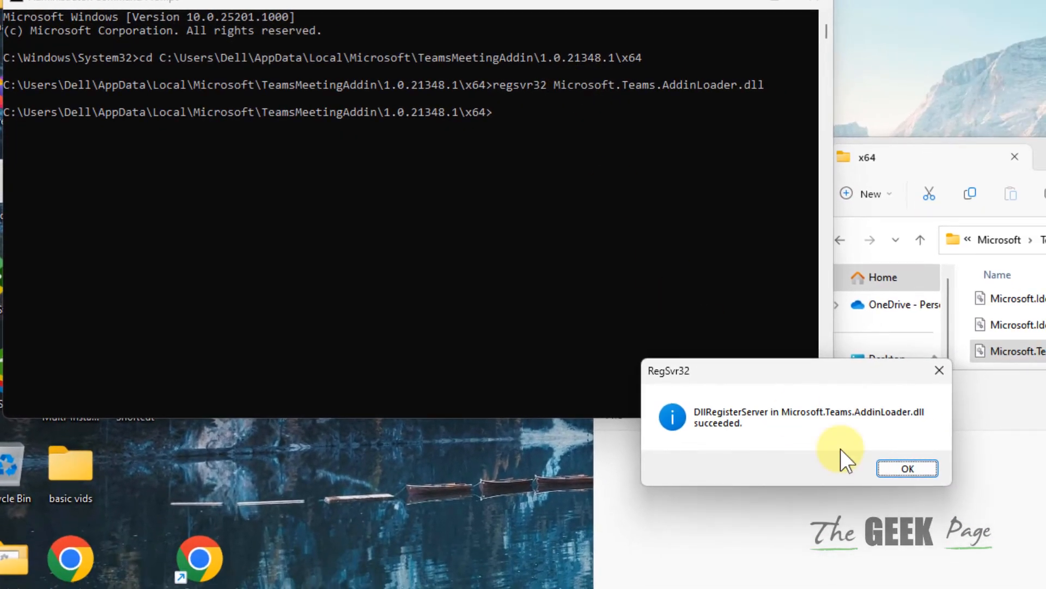
{"action": "left_click", "coordinate": [906, 467]}
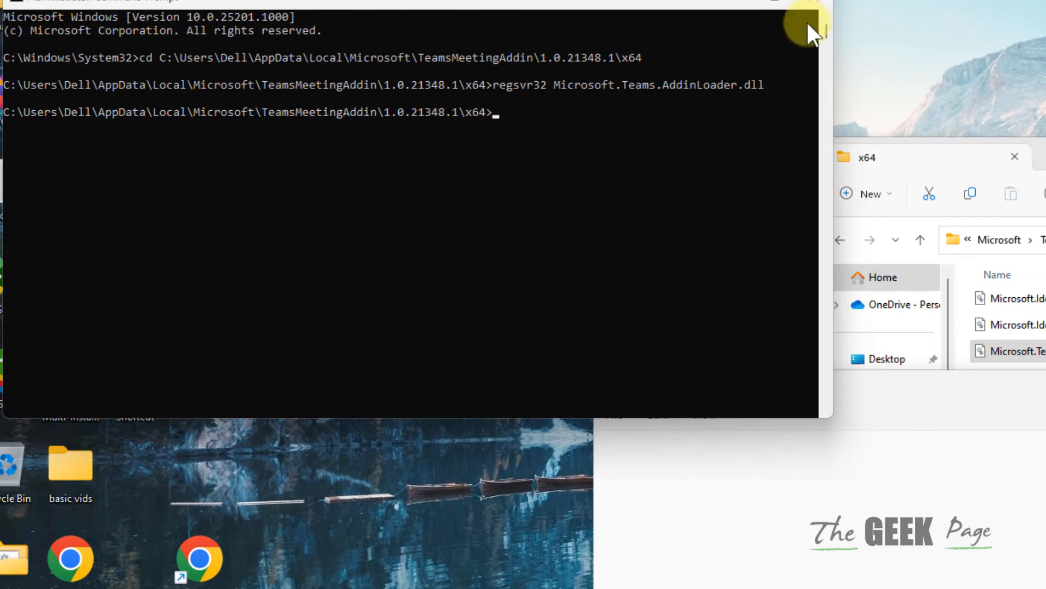
{"action": "mouse_move", "coordinate": [807, 13]}
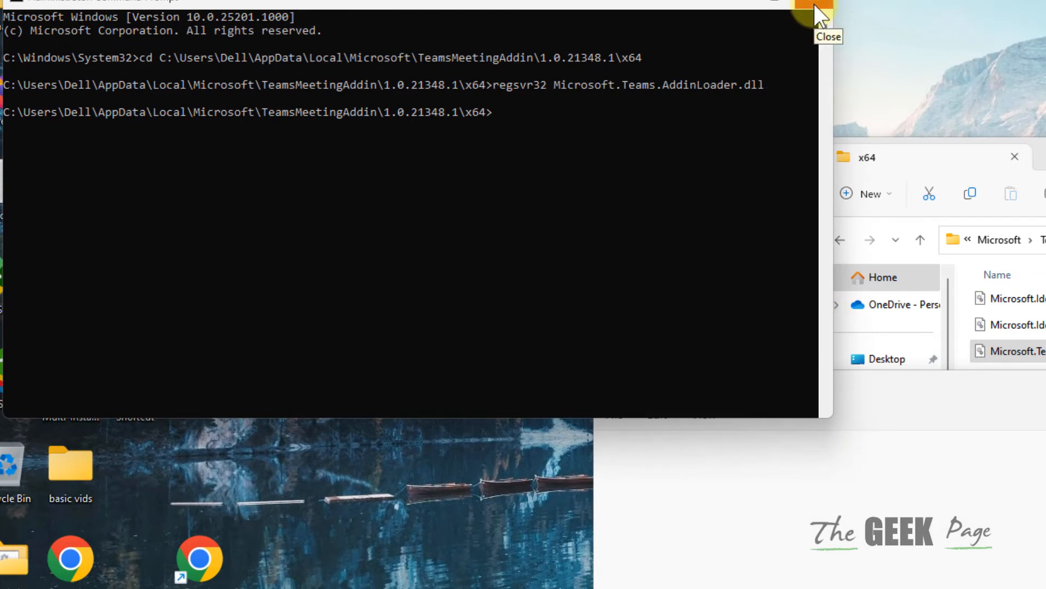